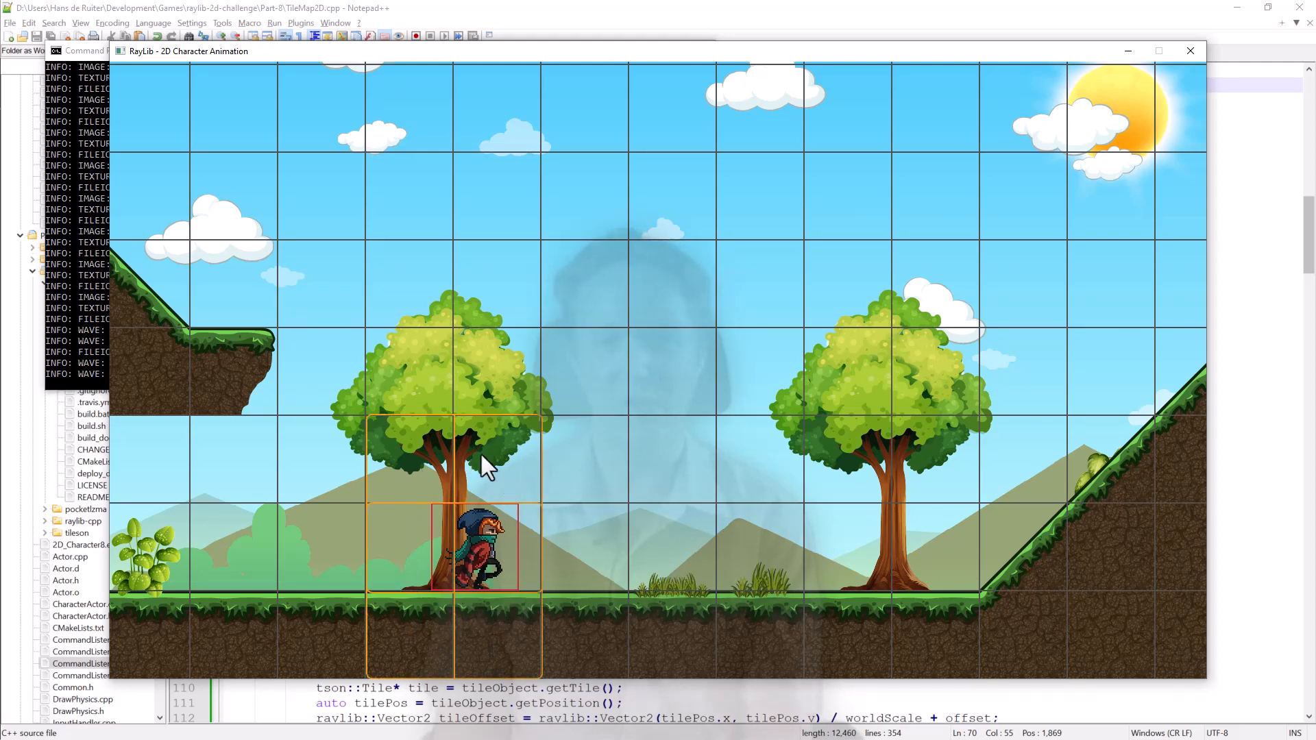
{"action": "mouse_move", "coordinate": [406, 630]}
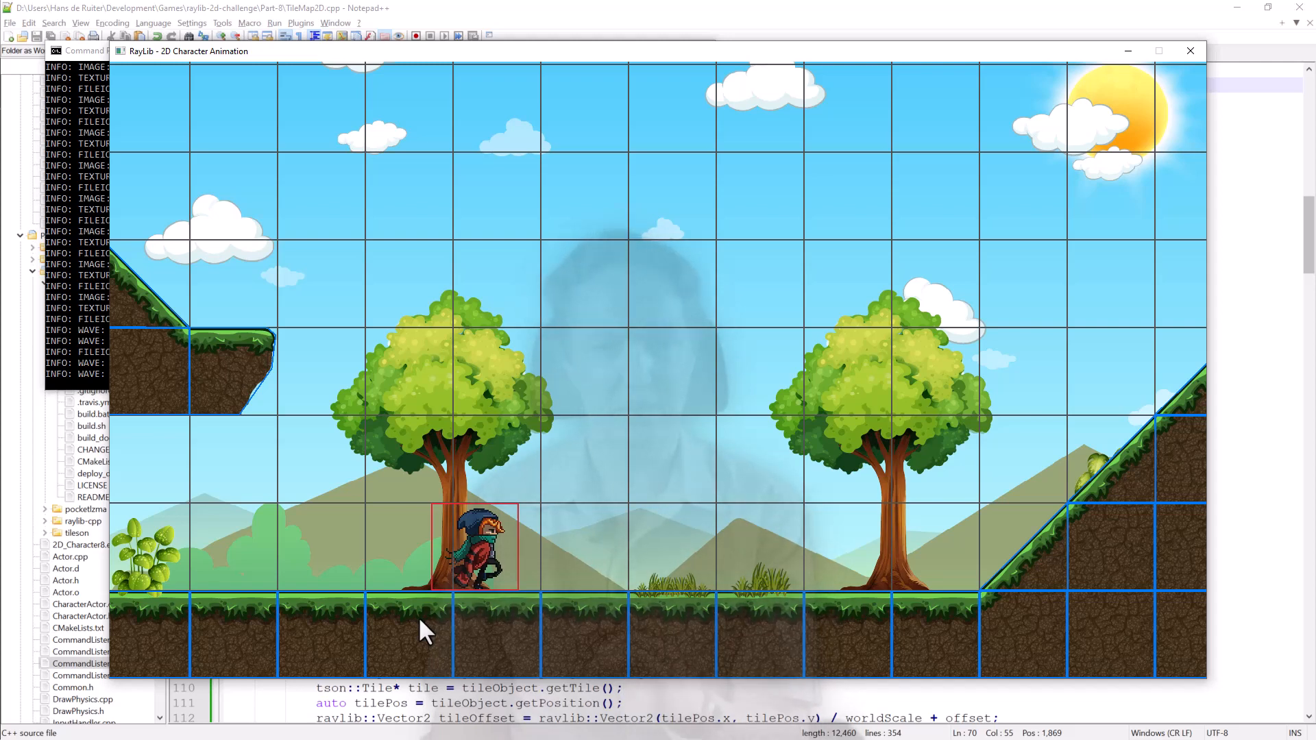
{"action": "mouse_move", "coordinate": [515, 644]}
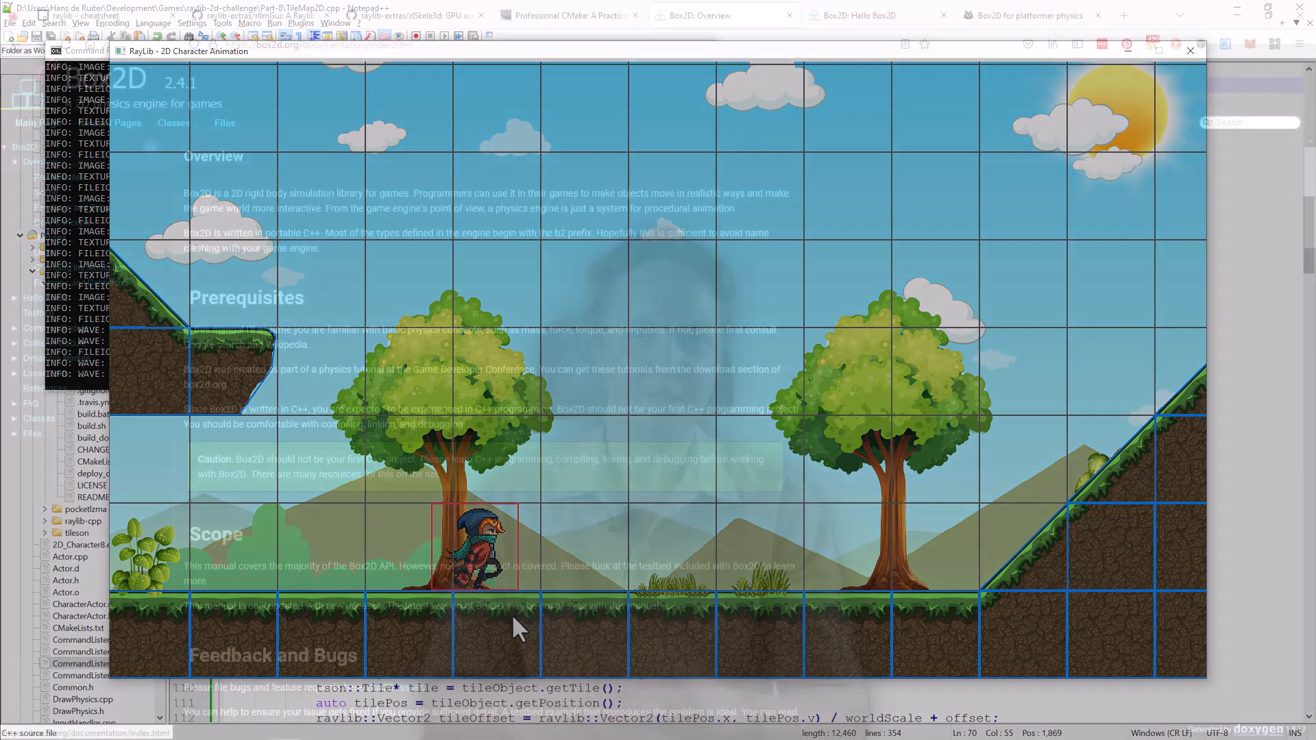
Bring up Ben Hopkins' article on Box2D platformer physics in Mystic Melee
{"action": "left_click", "coordinate": [1189, 51]}
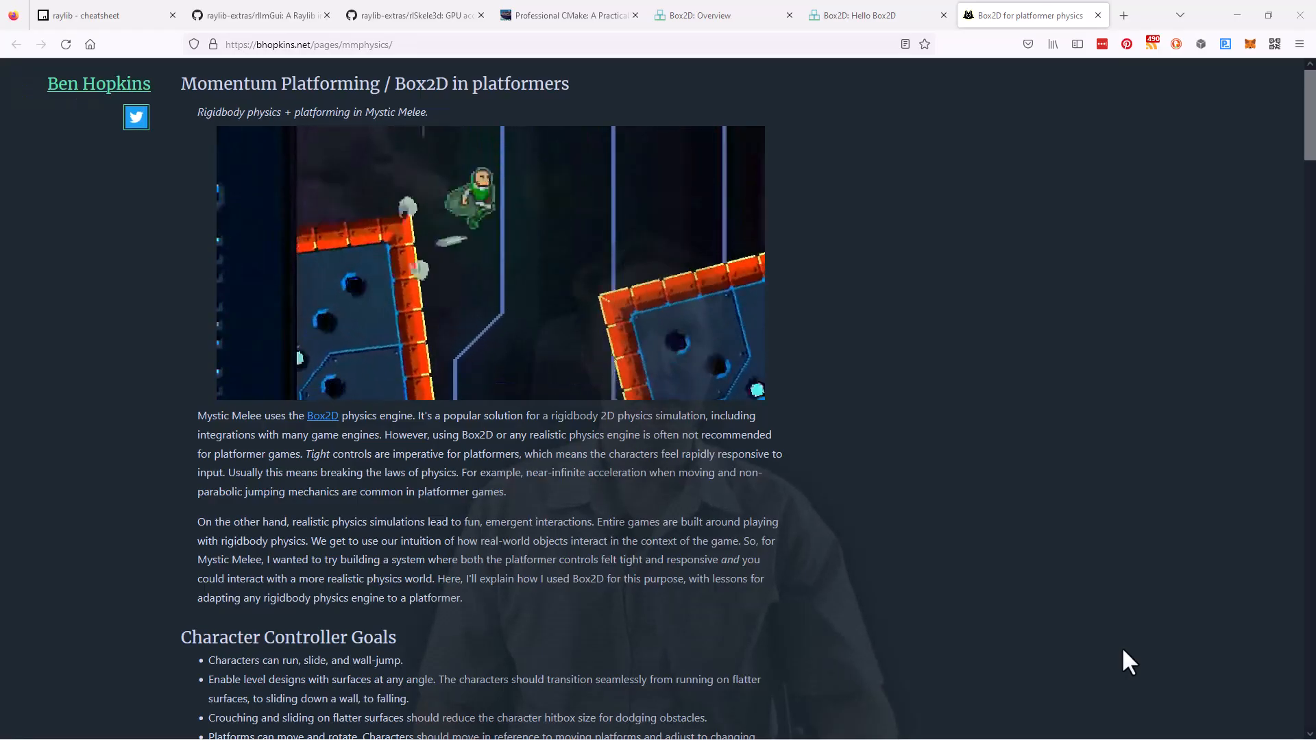
{"action": "mouse_move", "coordinate": [732, 497]}
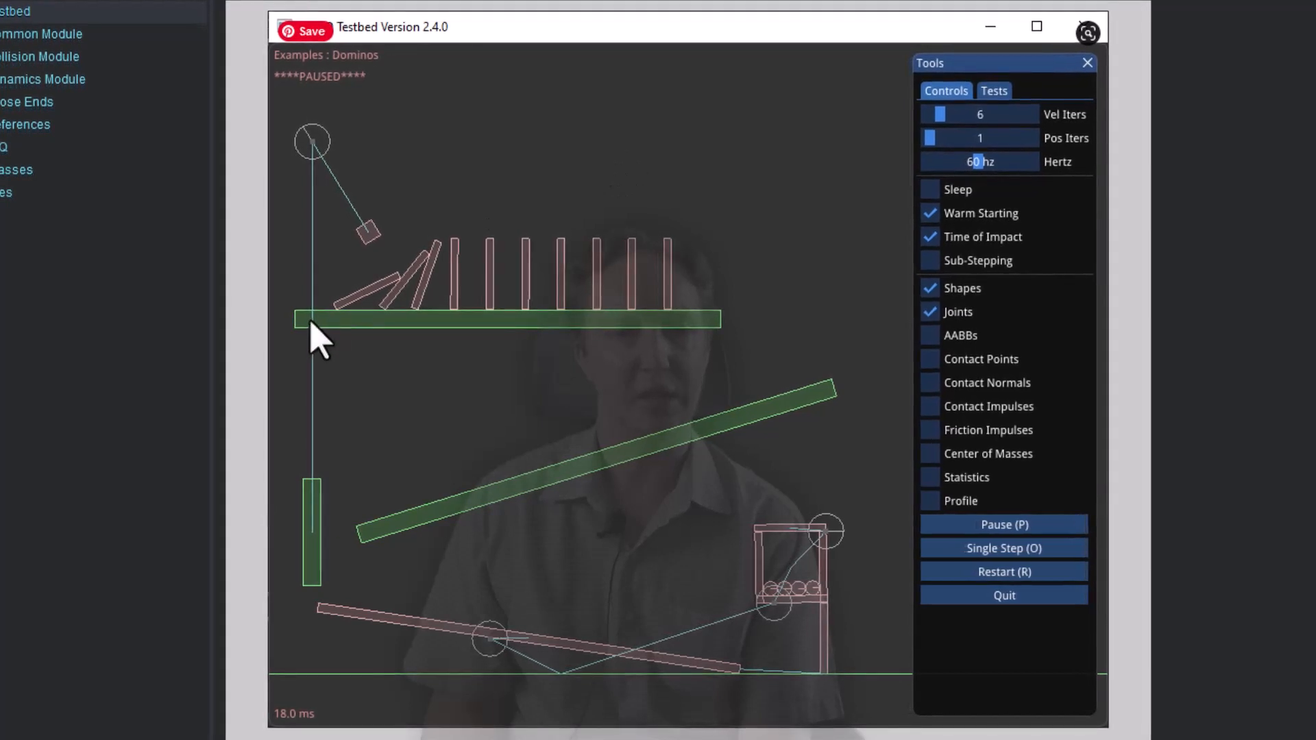
{"action": "mouse_move", "coordinate": [470, 284]}
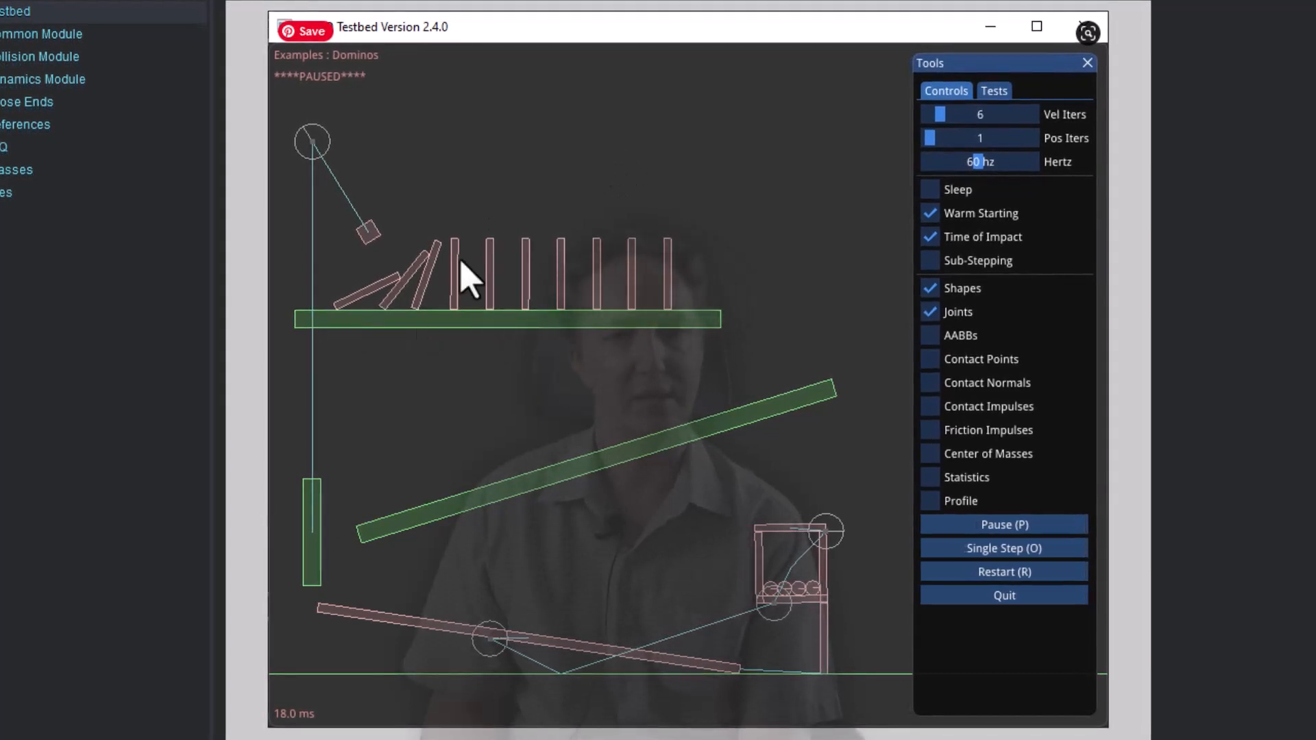
{"action": "mouse_move", "coordinate": [562, 143]}
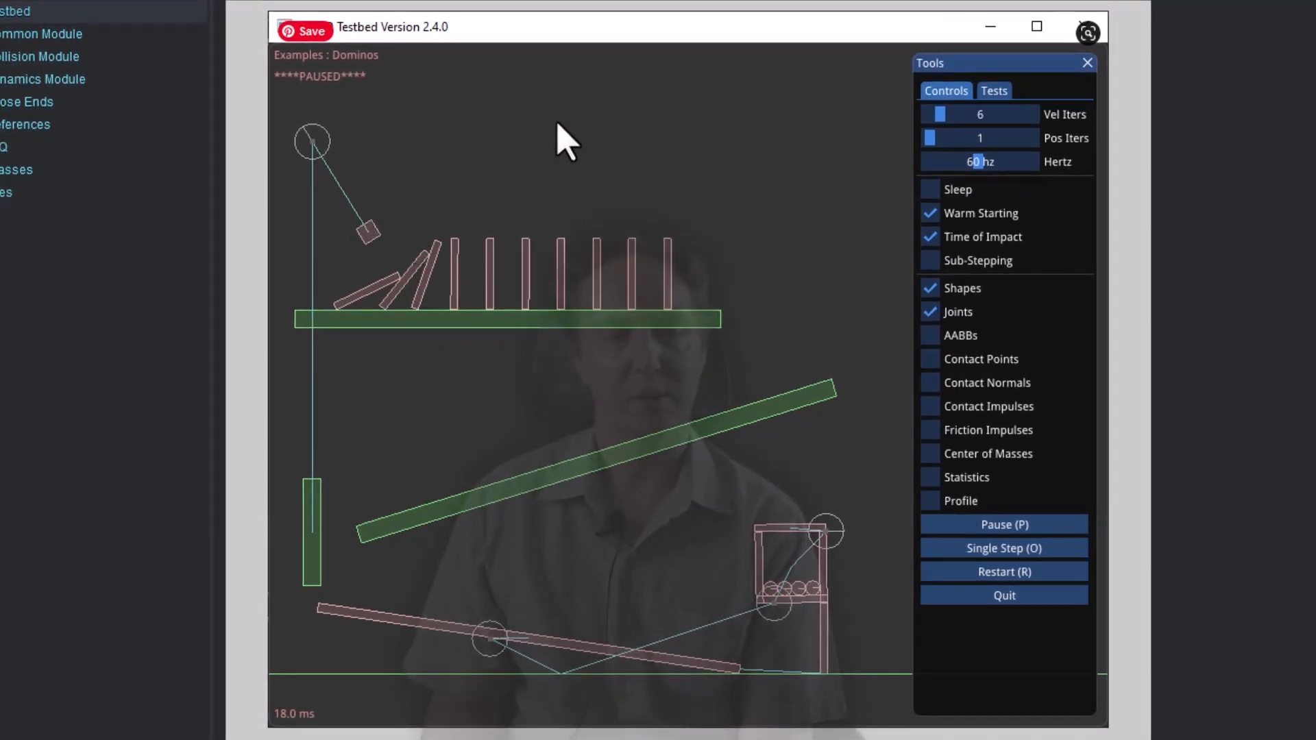
{"action": "mouse_move", "coordinate": [432, 206]}
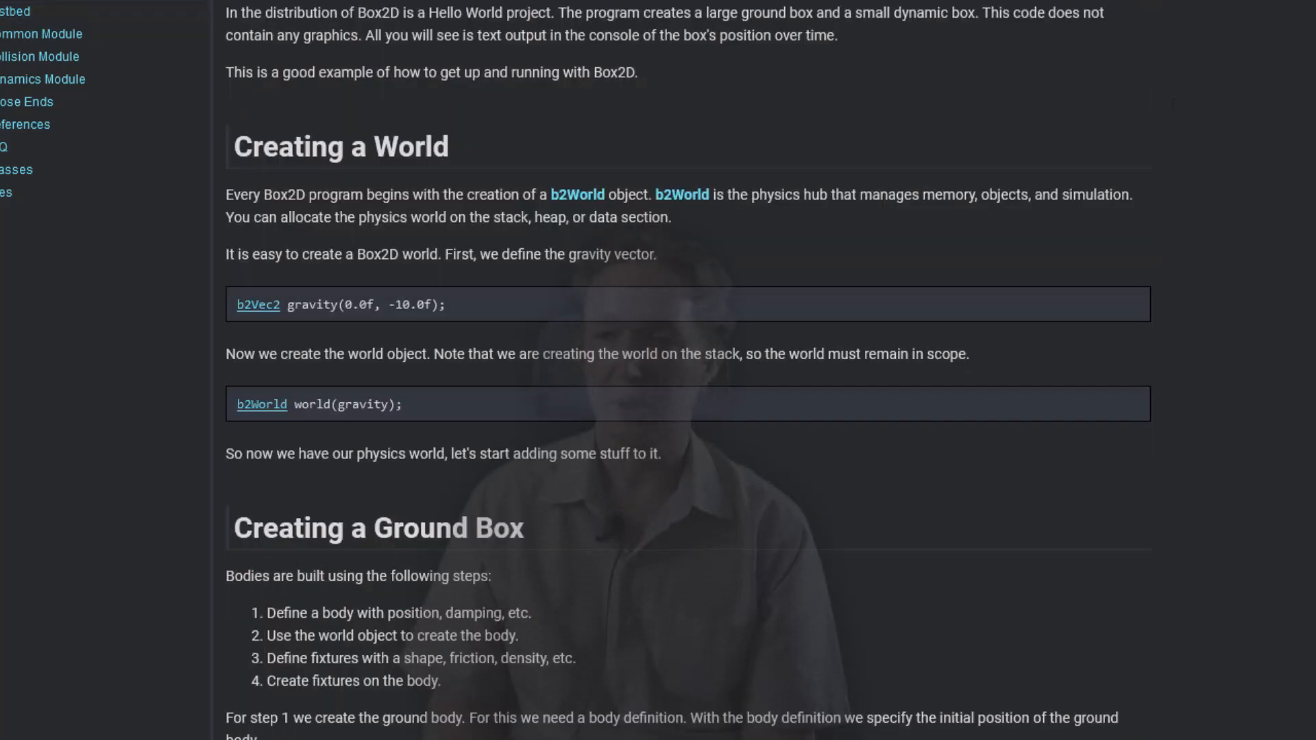
Scroll the Hello Box2D guide past Creating a World and Ground Box to Creating a Dynamic Body
{"action": "scroll", "scroll_direction": "down", "scroll_amount": 3}
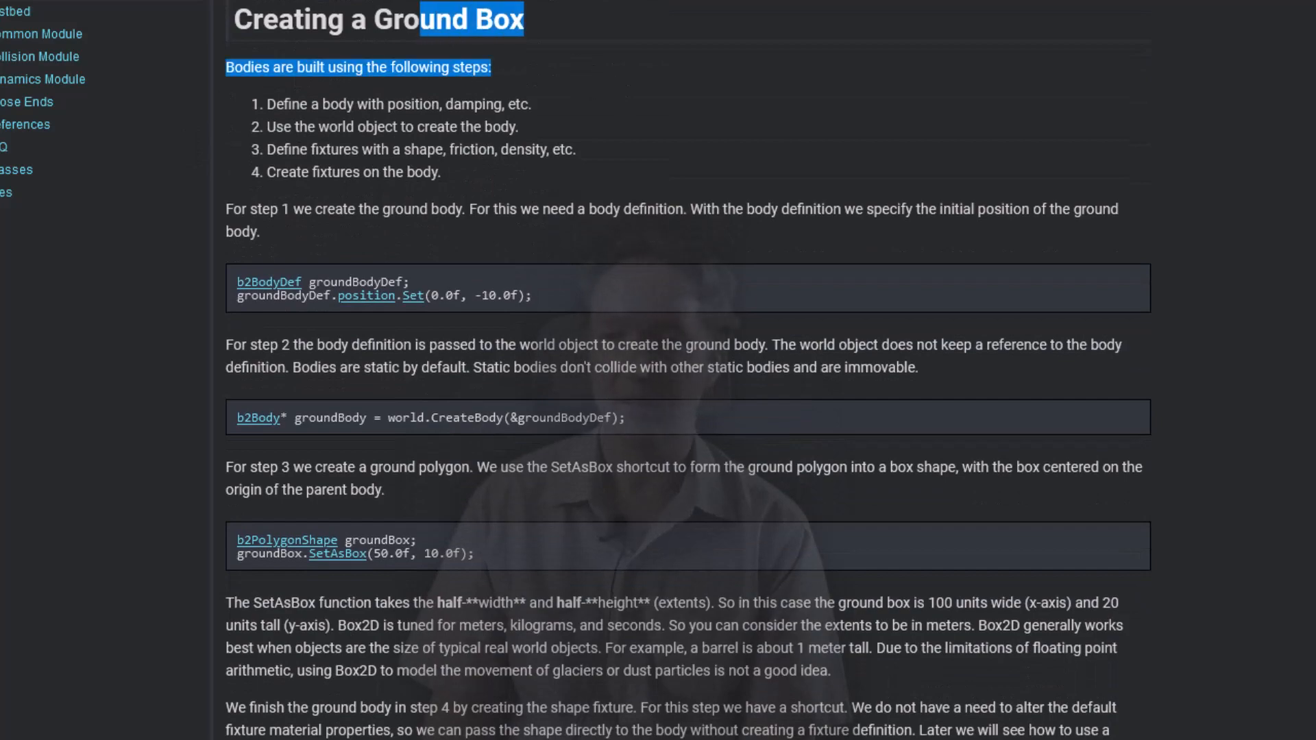
{"action": "scroll", "scroll_direction": "down", "scroll_amount": 3}
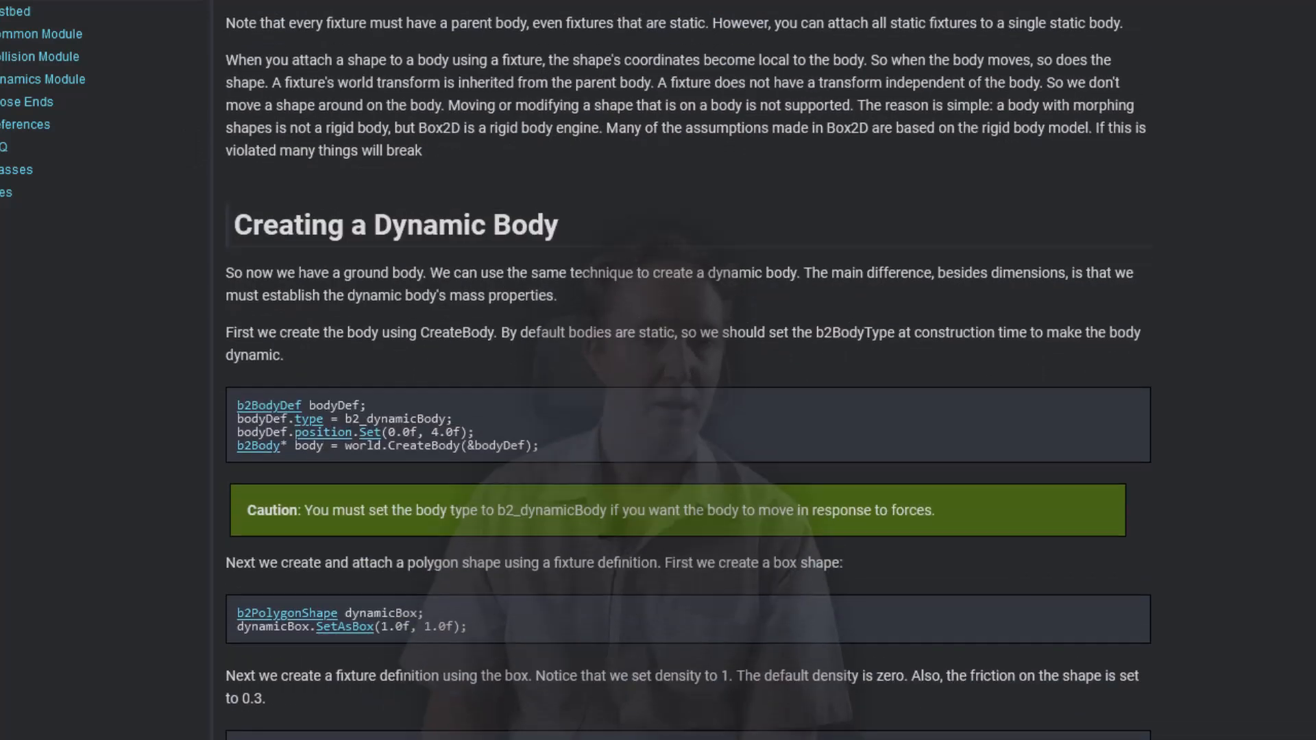
{"action": "scroll", "scroll_direction": "down", "scroll_amount": 3}
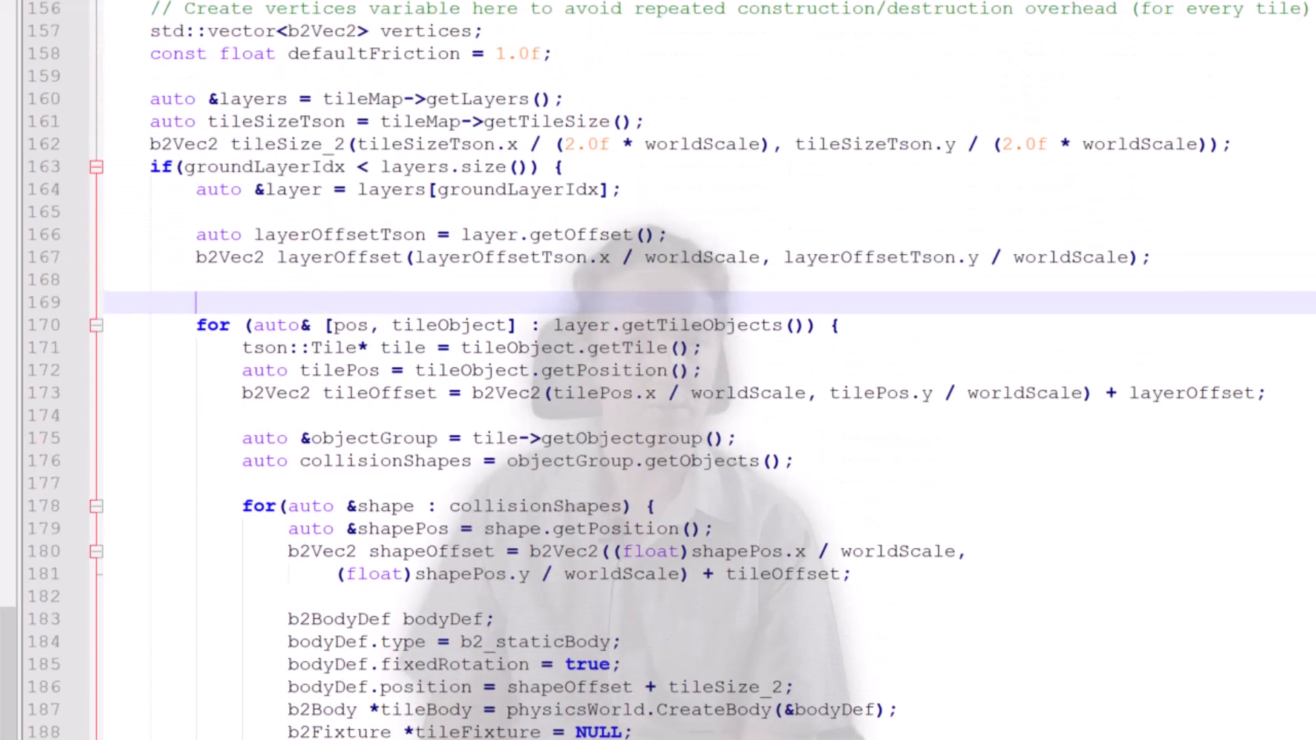
{"action": "scroll", "scroll_direction": "down", "scroll_amount": 3}
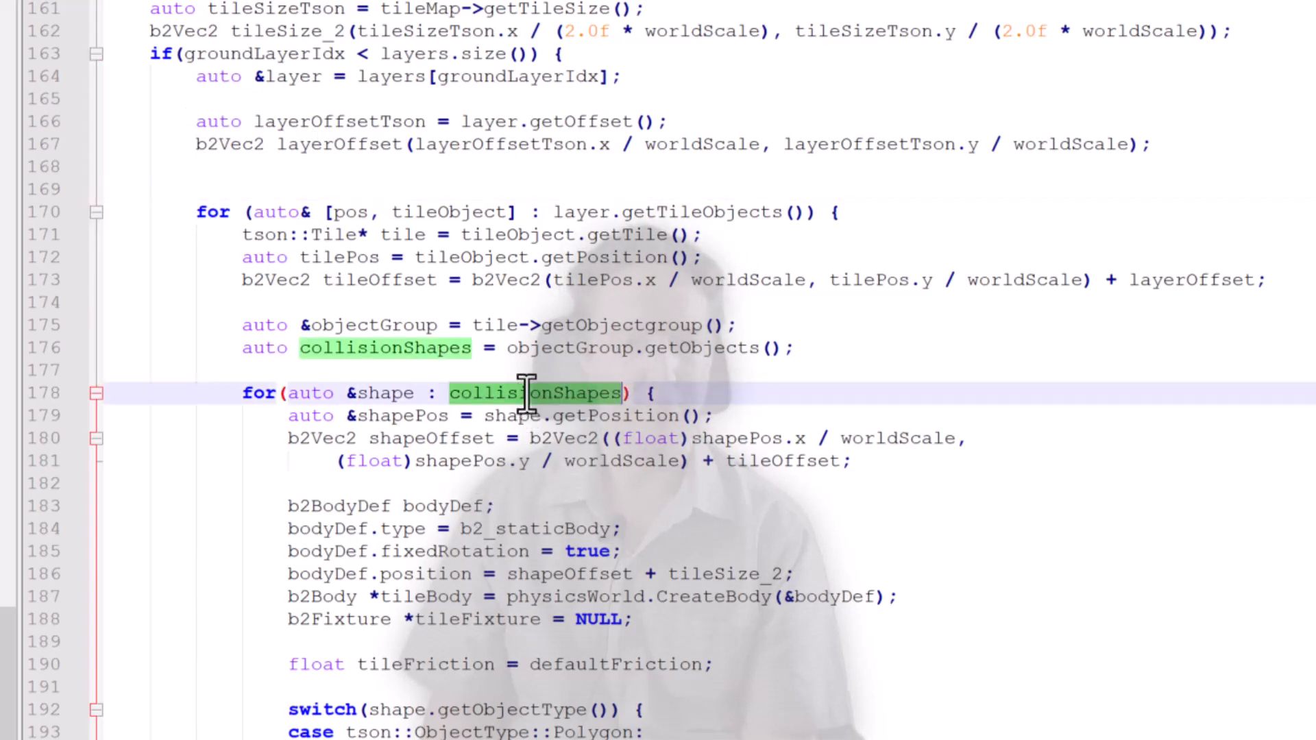
{"action": "scroll", "scroll_direction": "down", "scroll_amount": 3}
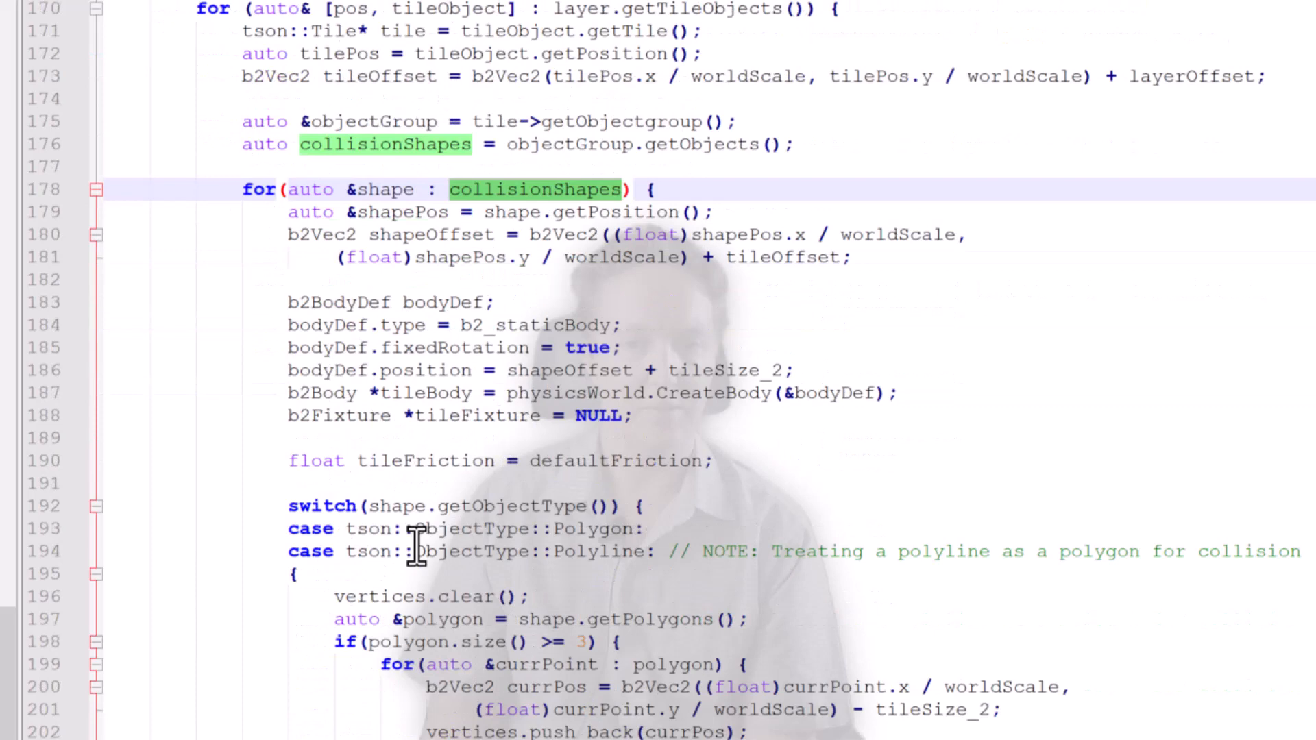
{"action": "scroll", "scroll_direction": "down", "scroll_amount": 3}
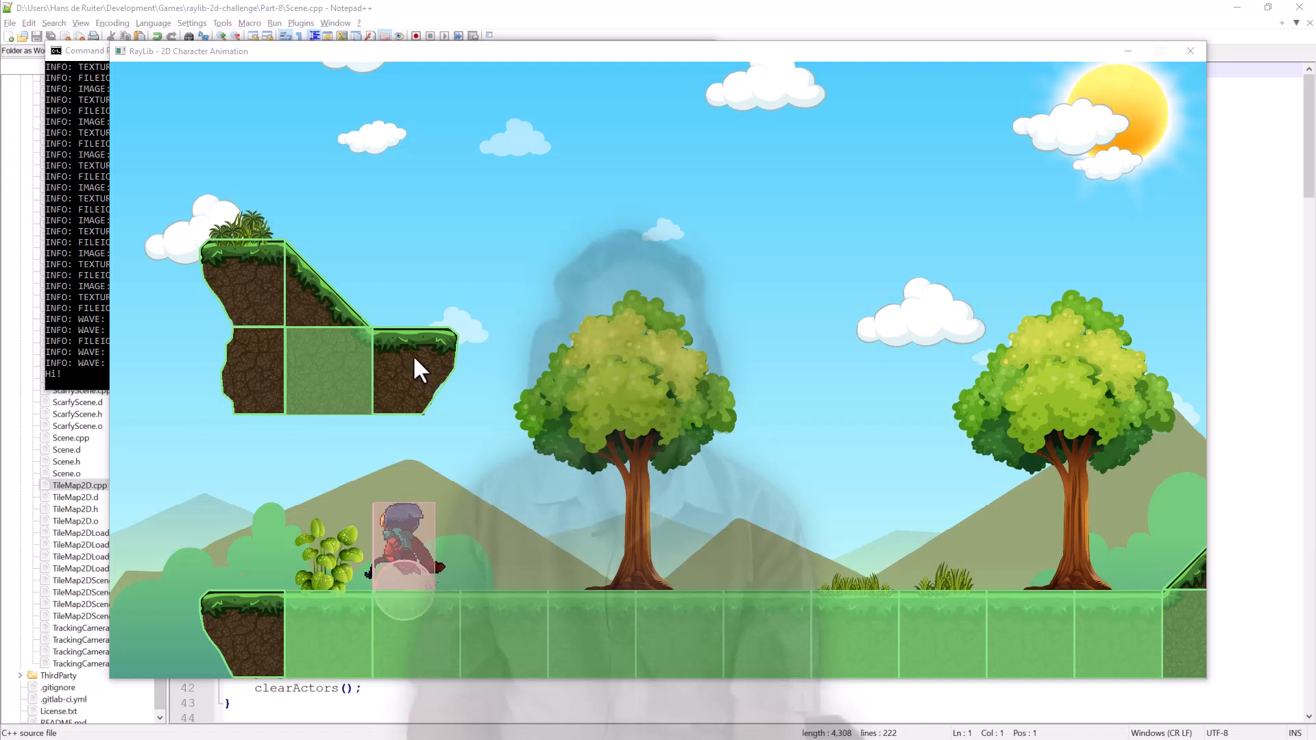
{"action": "mouse_move", "coordinate": [255, 385]}
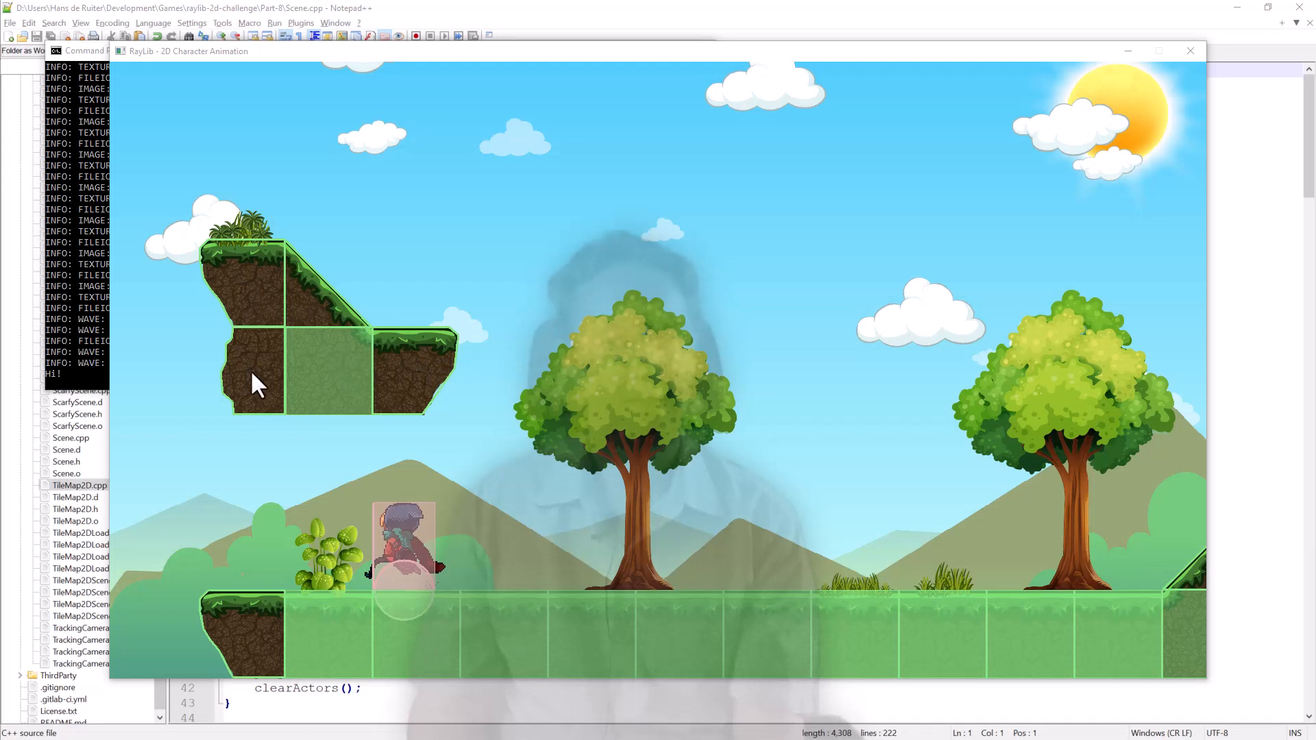
{"action": "mouse_move", "coordinate": [403, 389]}
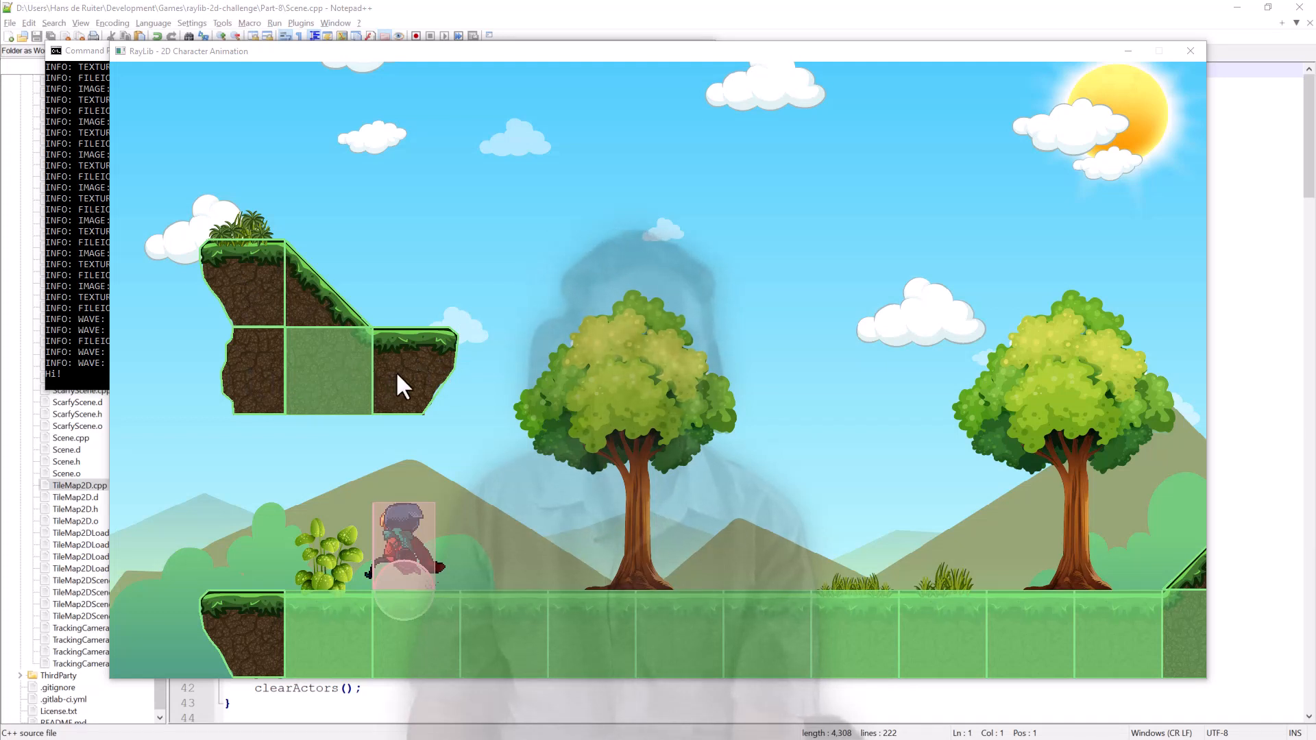
{"action": "mouse_move", "coordinate": [269, 302]}
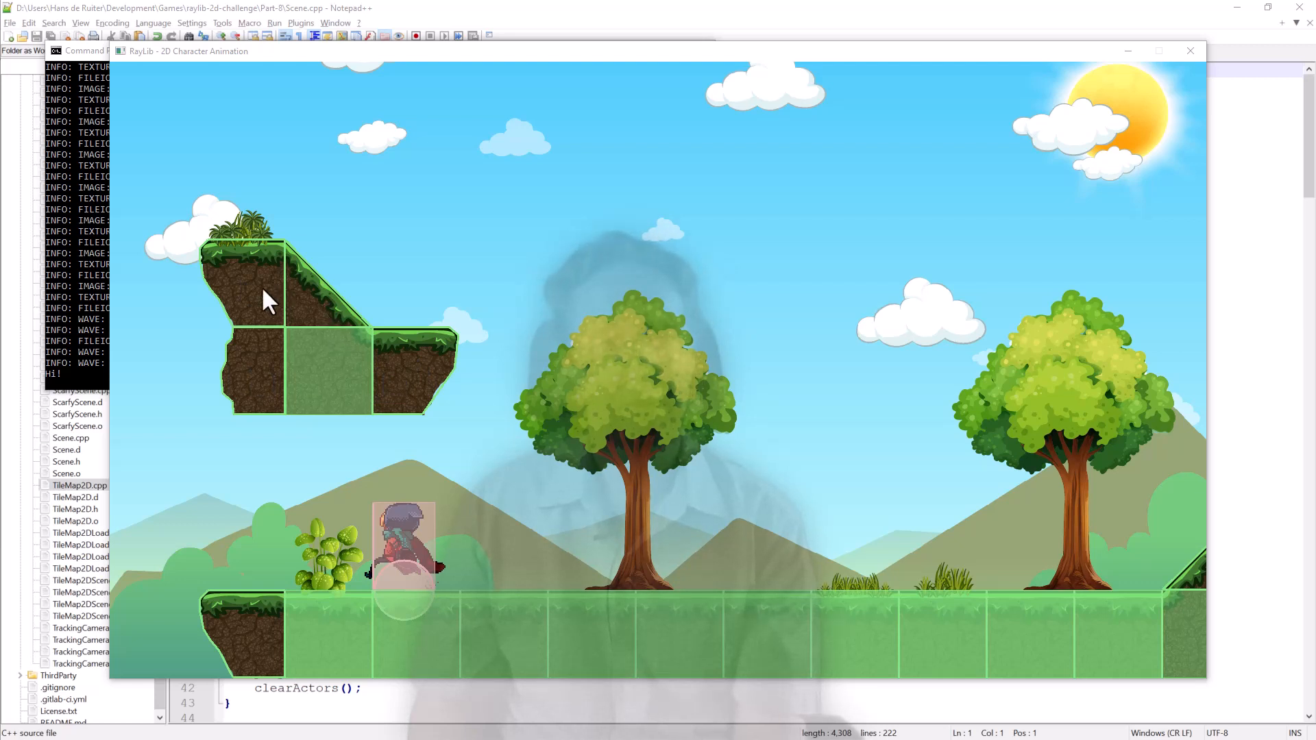
{"action": "mouse_move", "coordinate": [410, 378]}
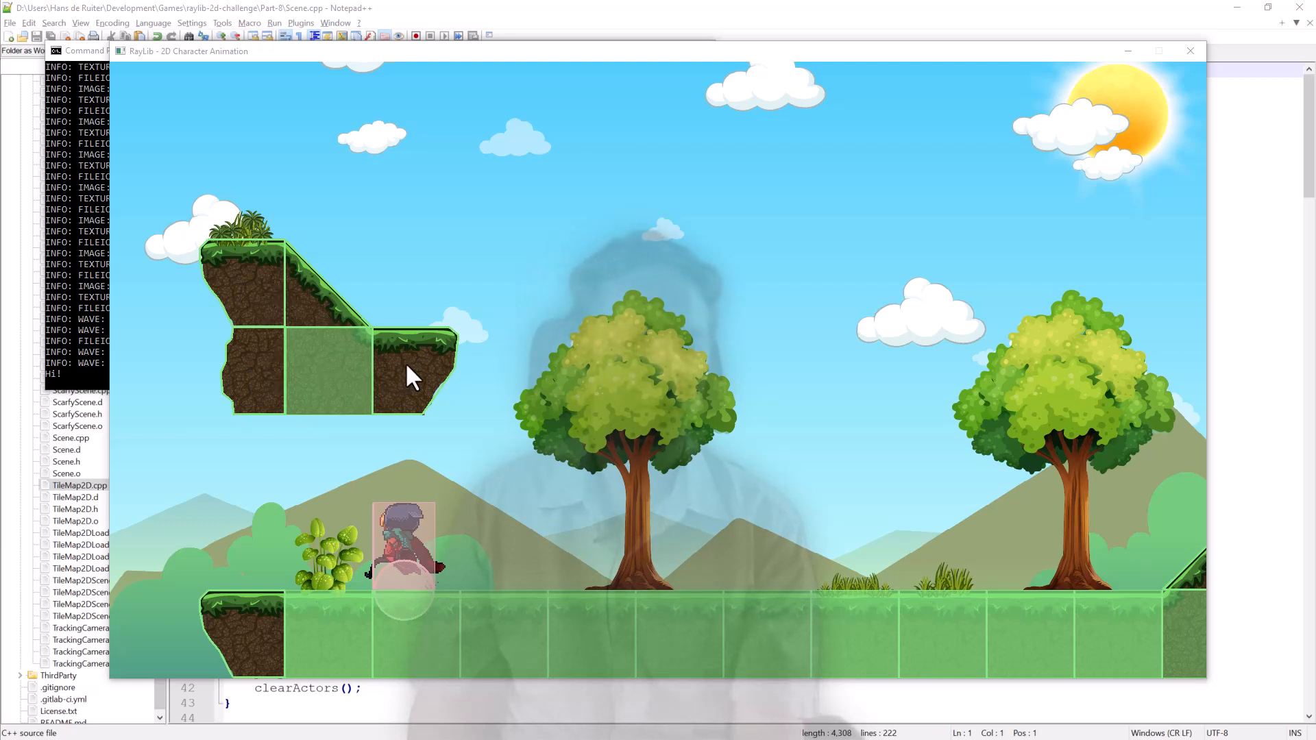
{"action": "mouse_move", "coordinate": [350, 396]}
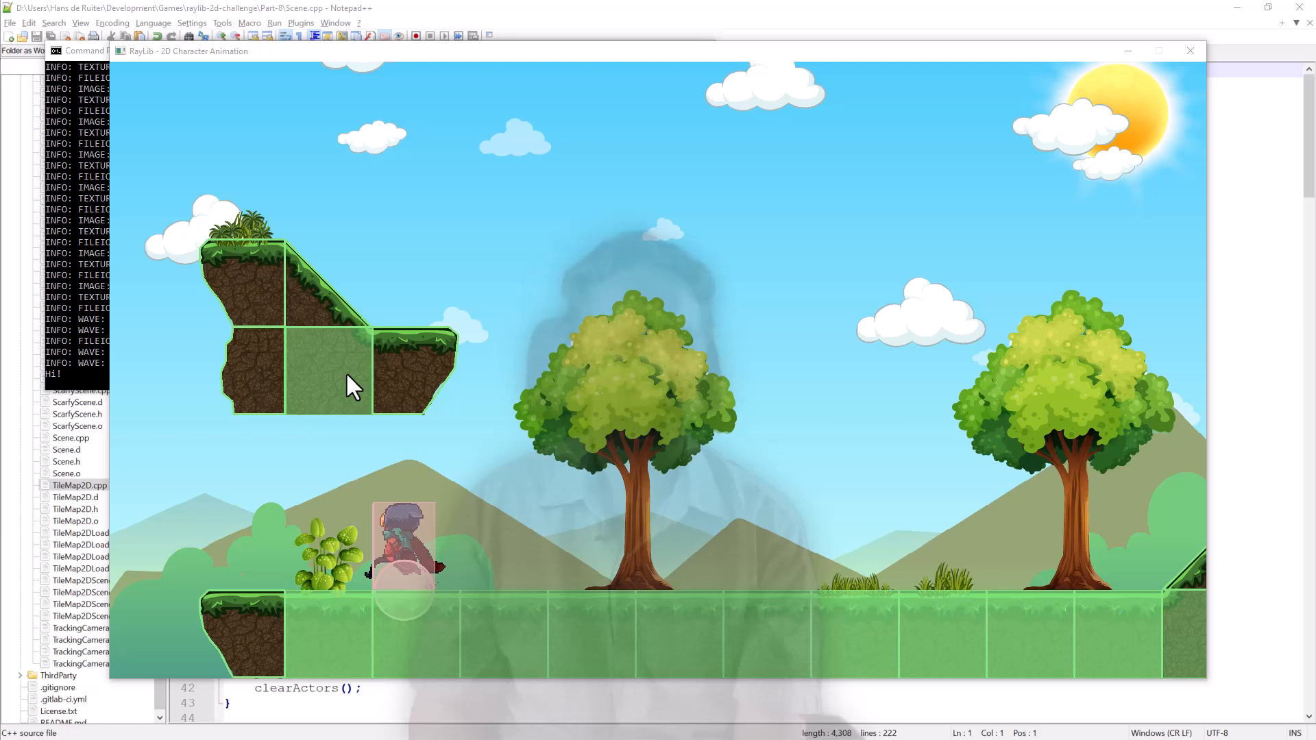
{"action": "mouse_move", "coordinate": [433, 551]}
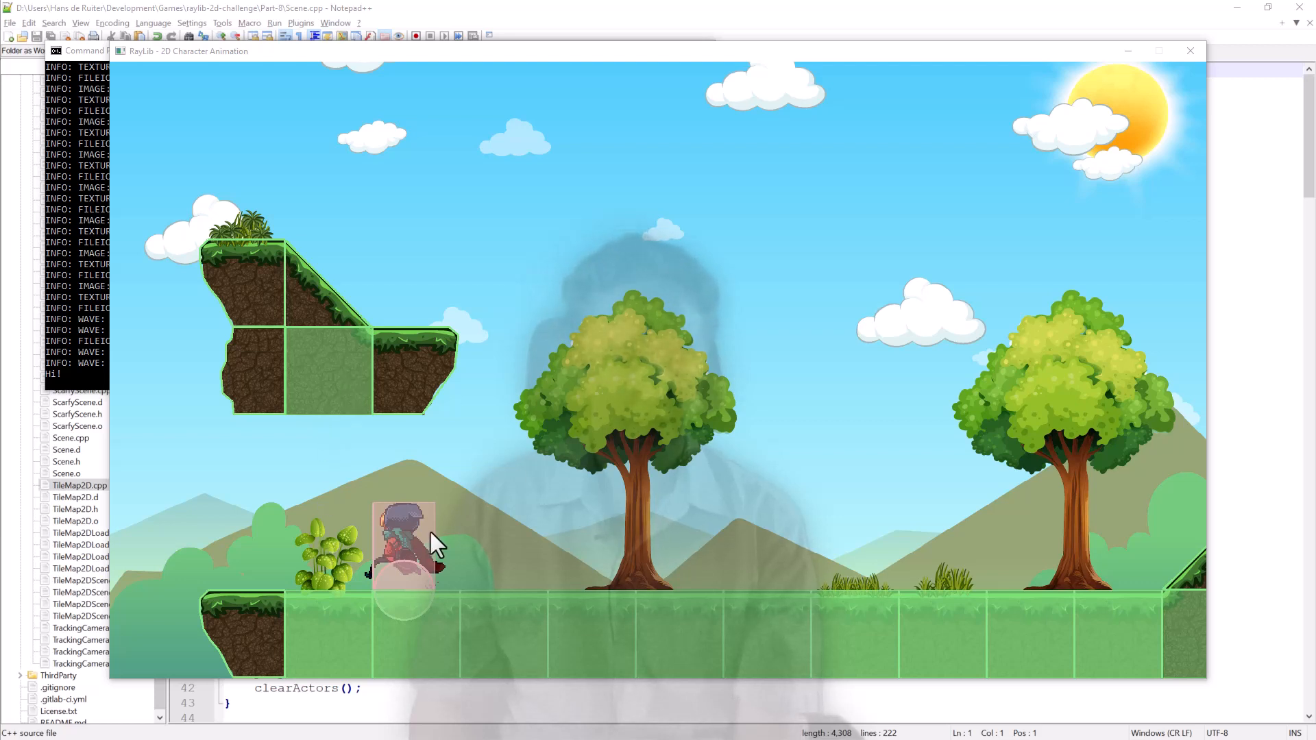
{"action": "mouse_move", "coordinate": [418, 558]}
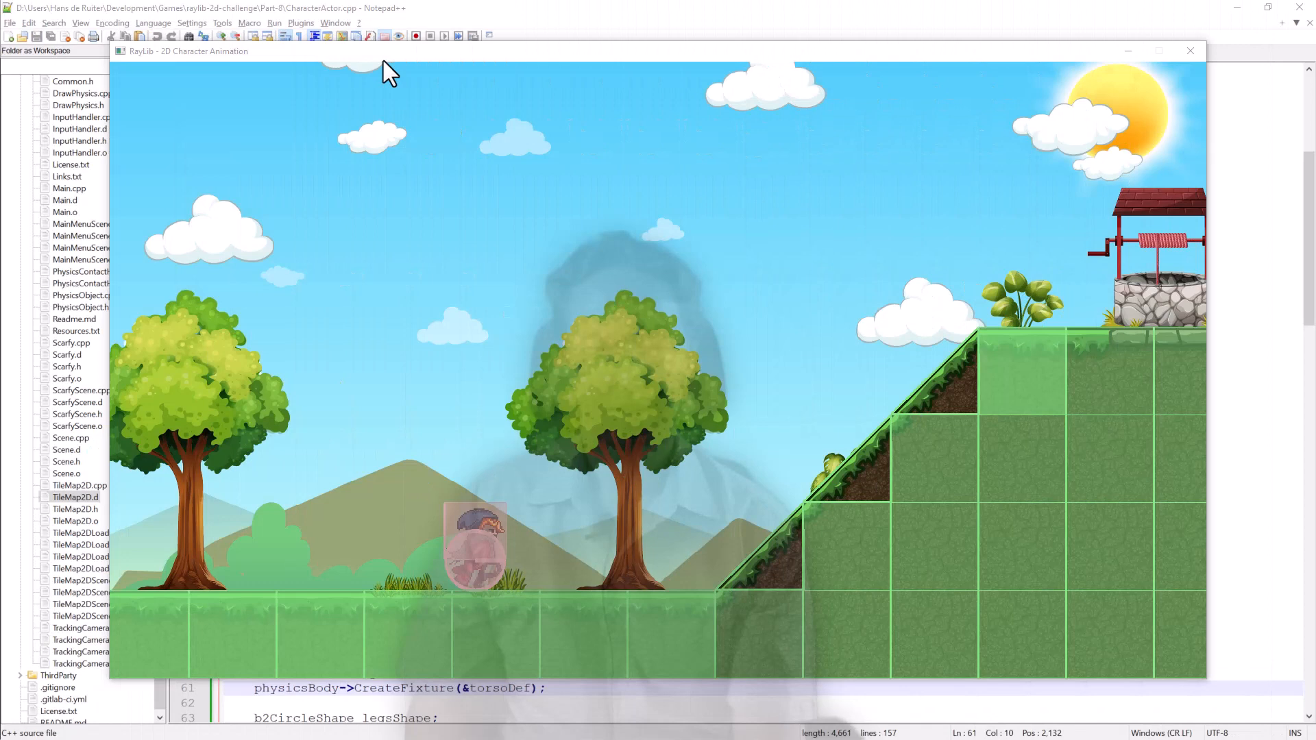
{"action": "mouse_move", "coordinate": [344, 246]}
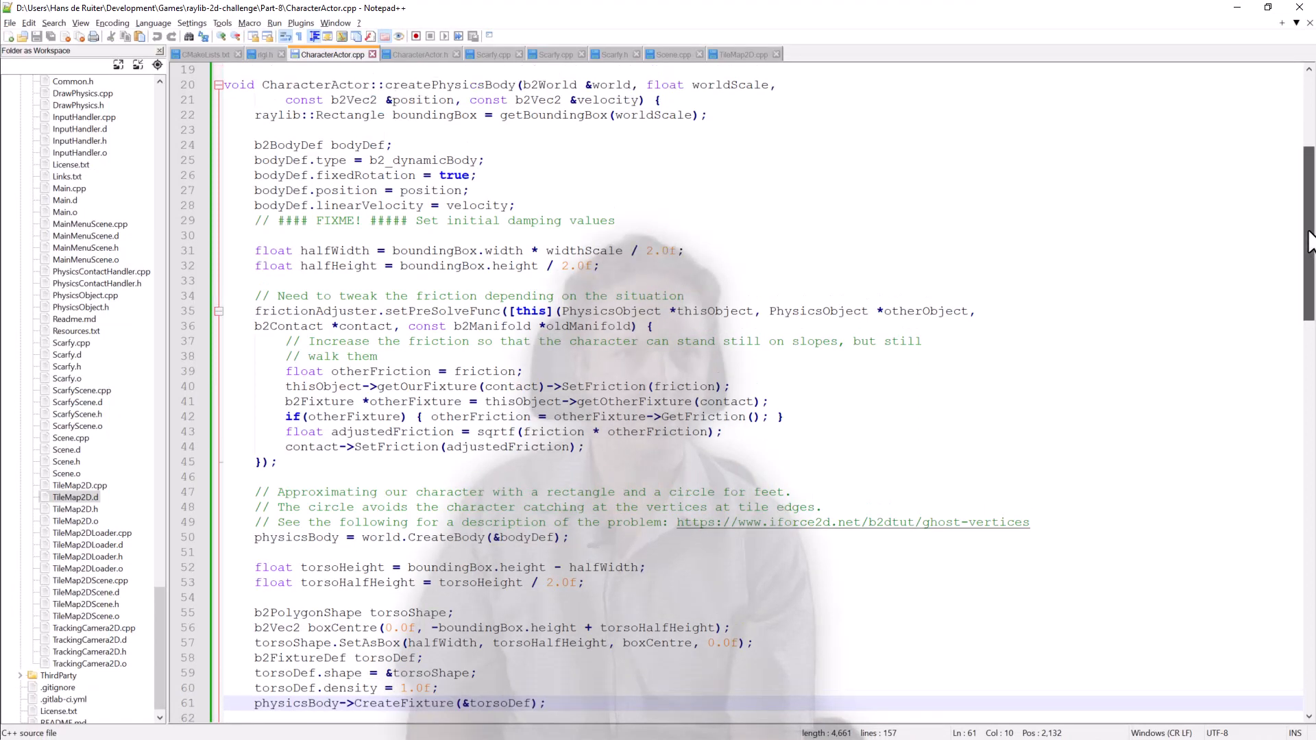
Scroll through createPhysicsBody to review the torso, legs and ground sensor fixtures
{"action": "scroll", "scroll_direction": "down", "scroll_amount": 3}
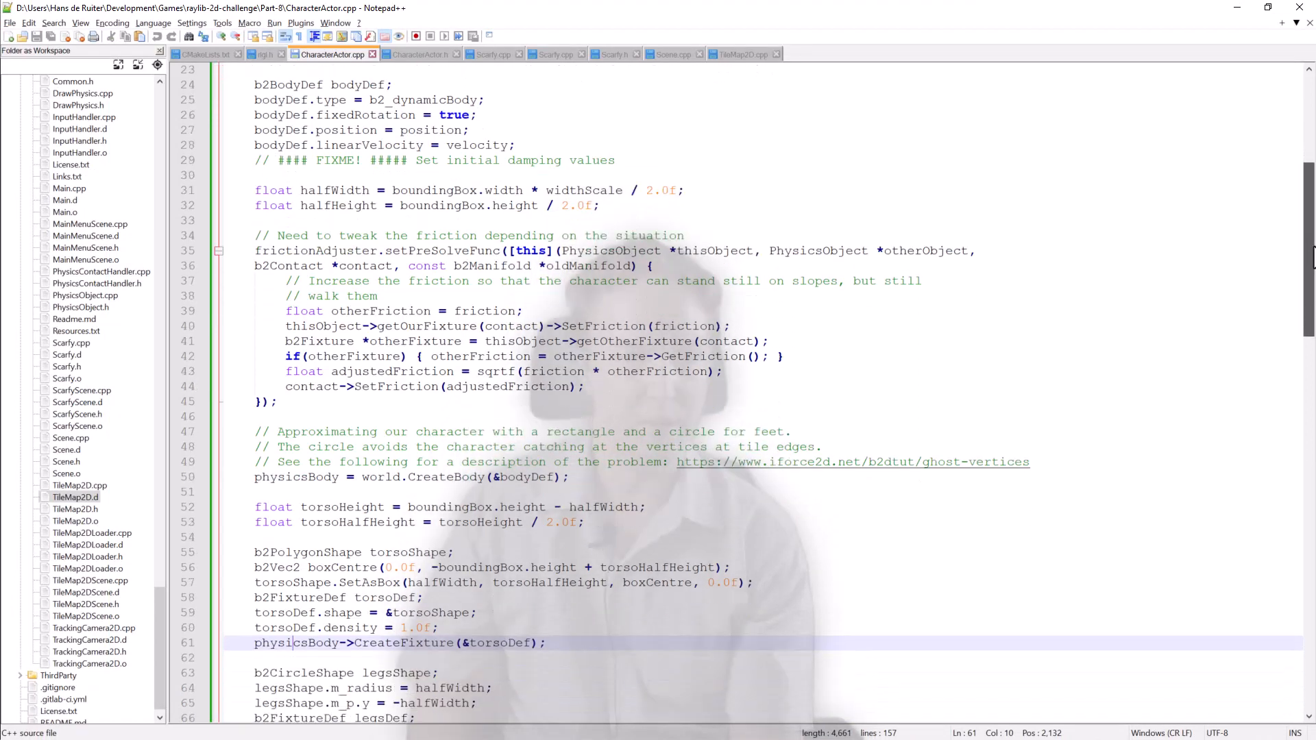
{"action": "scroll", "scroll_direction": "down", "scroll_amount": 3}
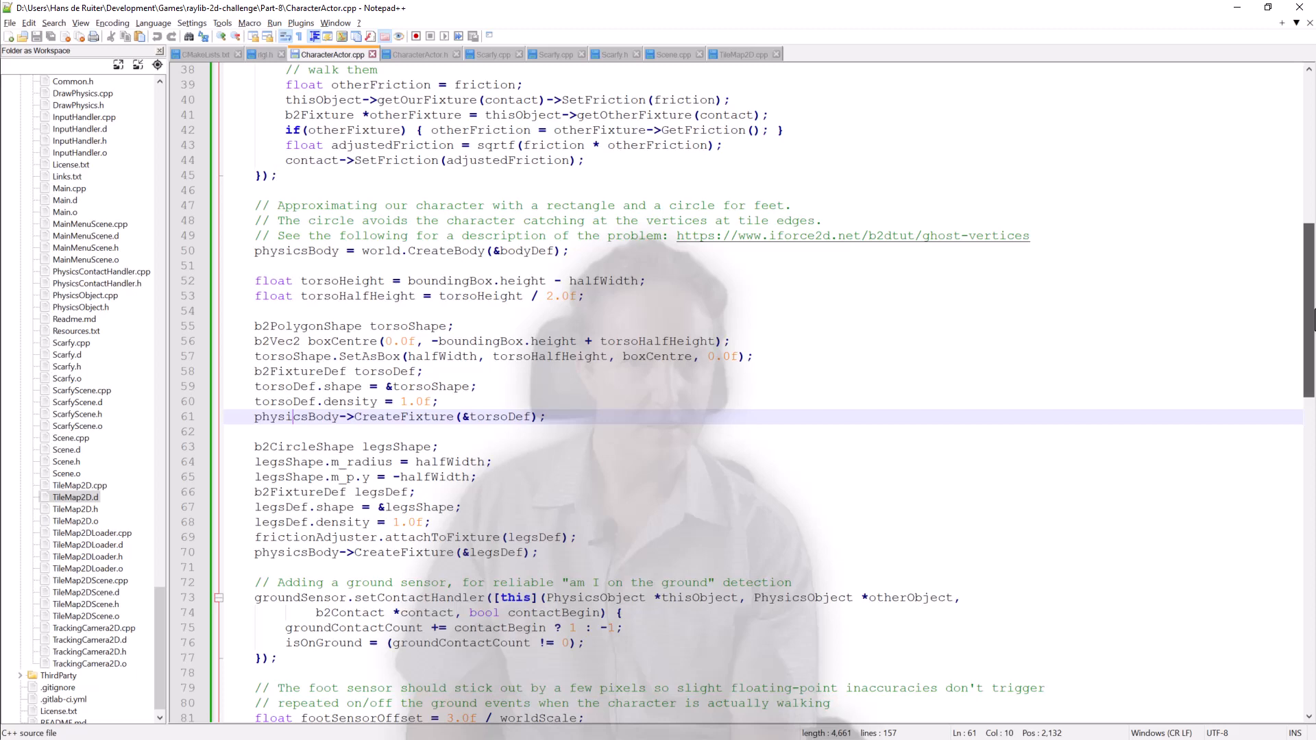
{"action": "scroll", "scroll_direction": "down", "scroll_amount": 3}
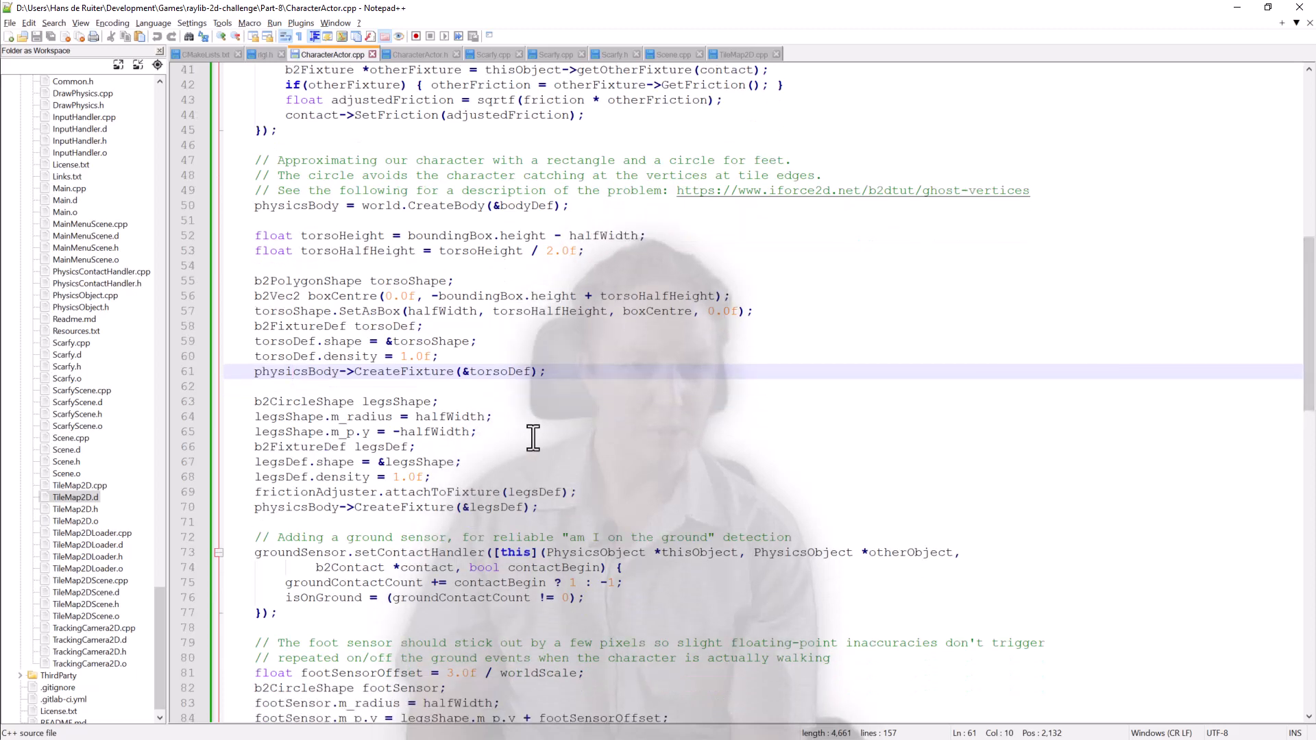
{"action": "scroll", "scroll_direction": "down", "scroll_amount": 3}
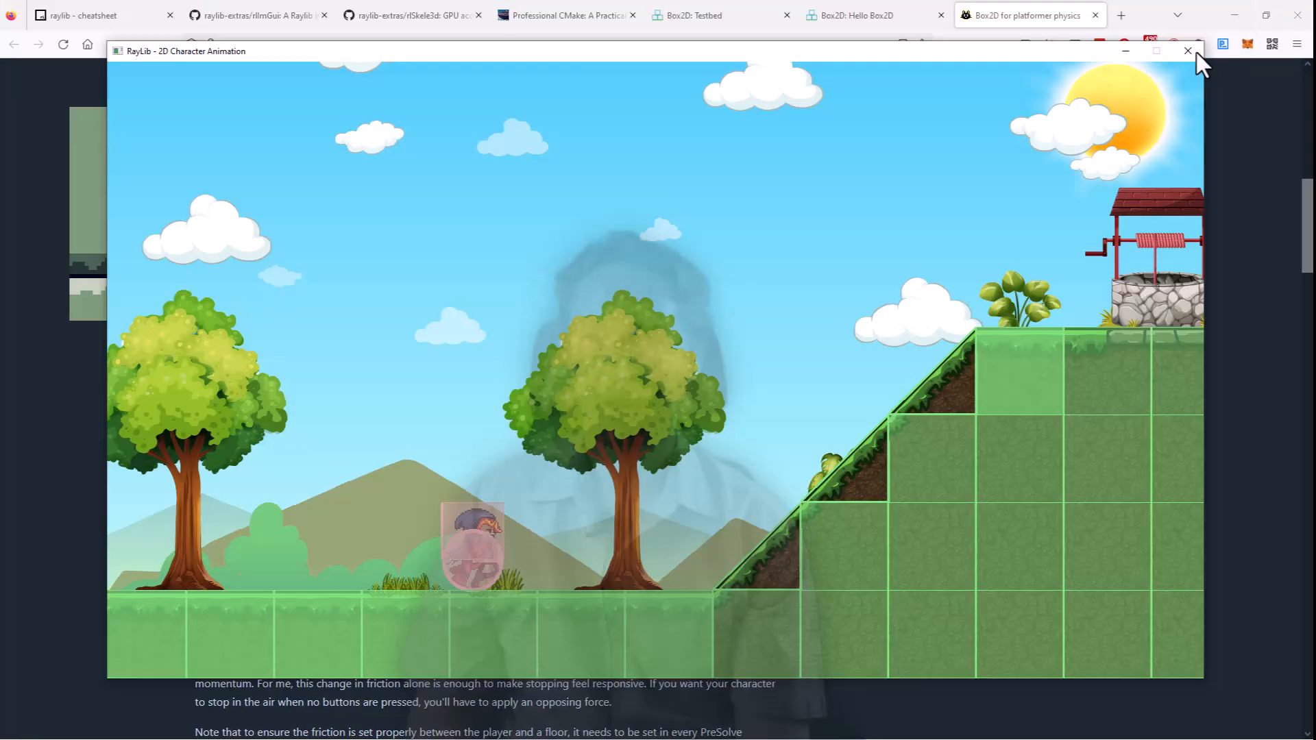
Close the running game and scroll the article to its Character Fixtures diagram of hitbox and sensors
{"action": "left_click", "coordinate": [1187, 51]}
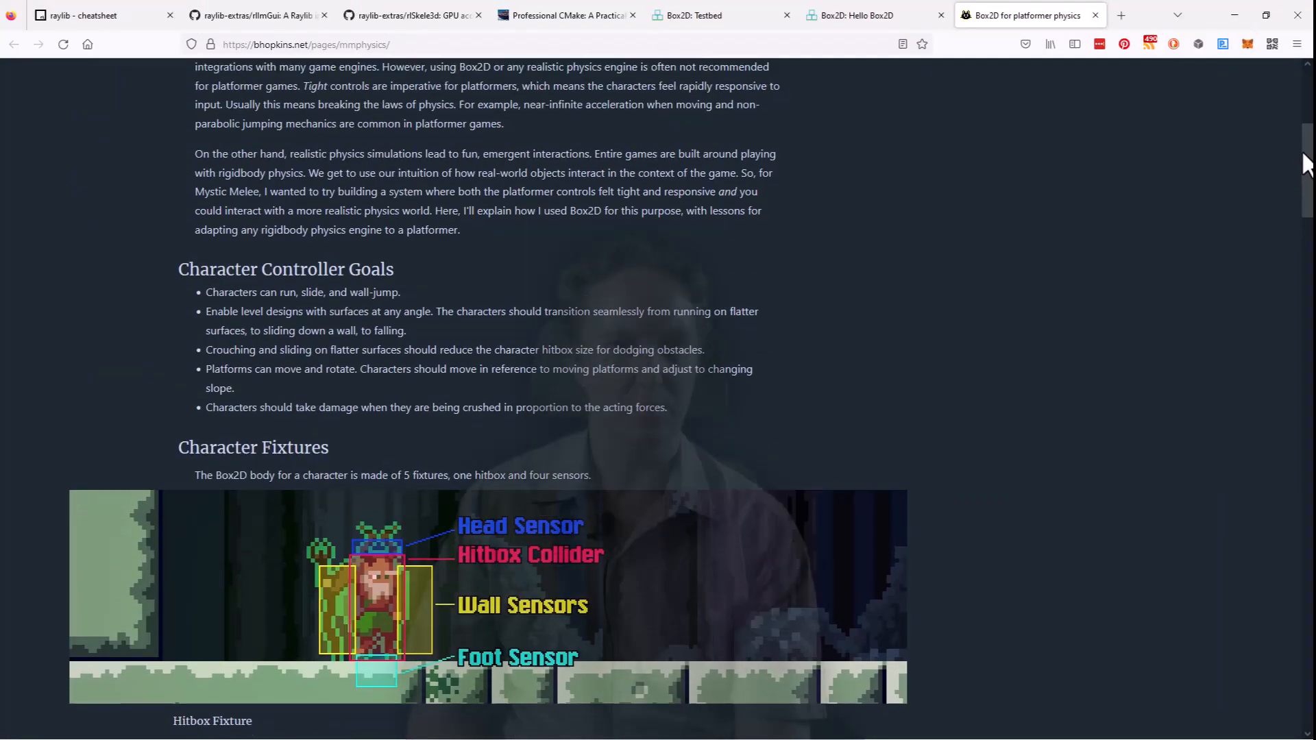
{"action": "scroll", "scroll_direction": "up", "scroll_amount": 3}
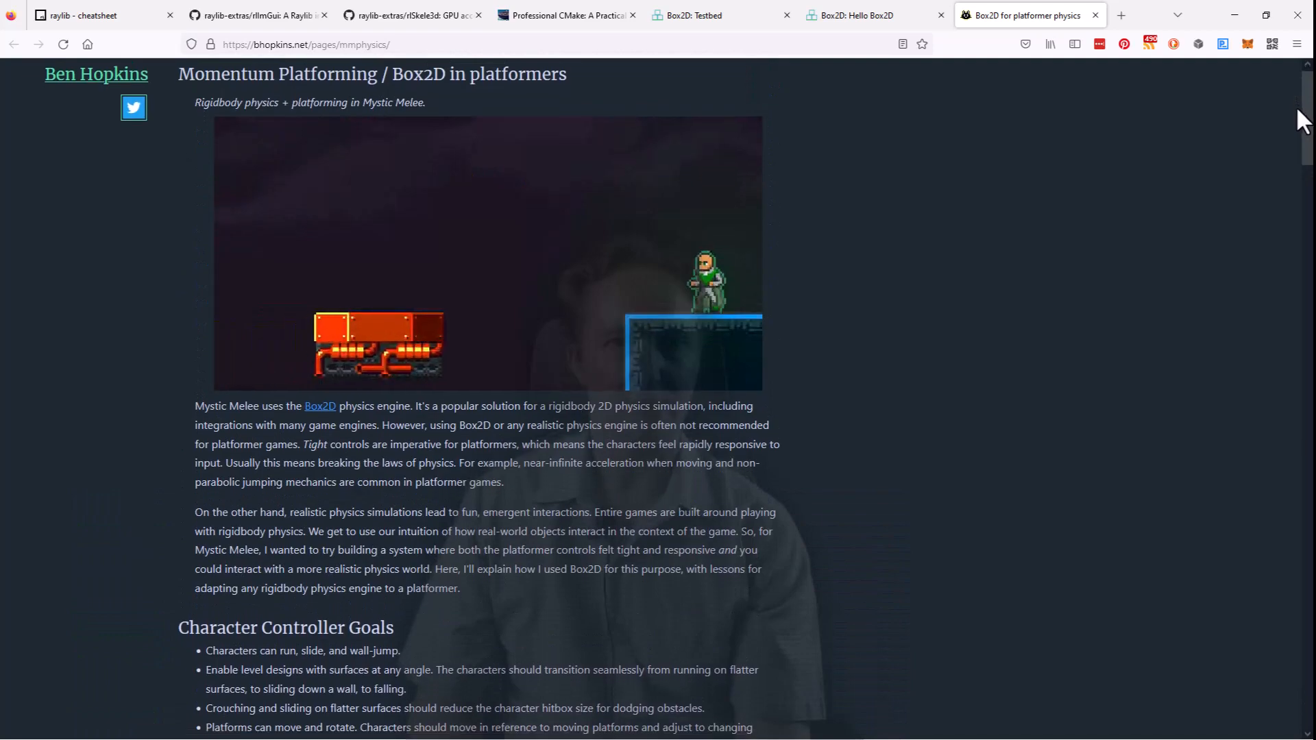
{"action": "scroll", "scroll_direction": "down", "scroll_amount": 3}
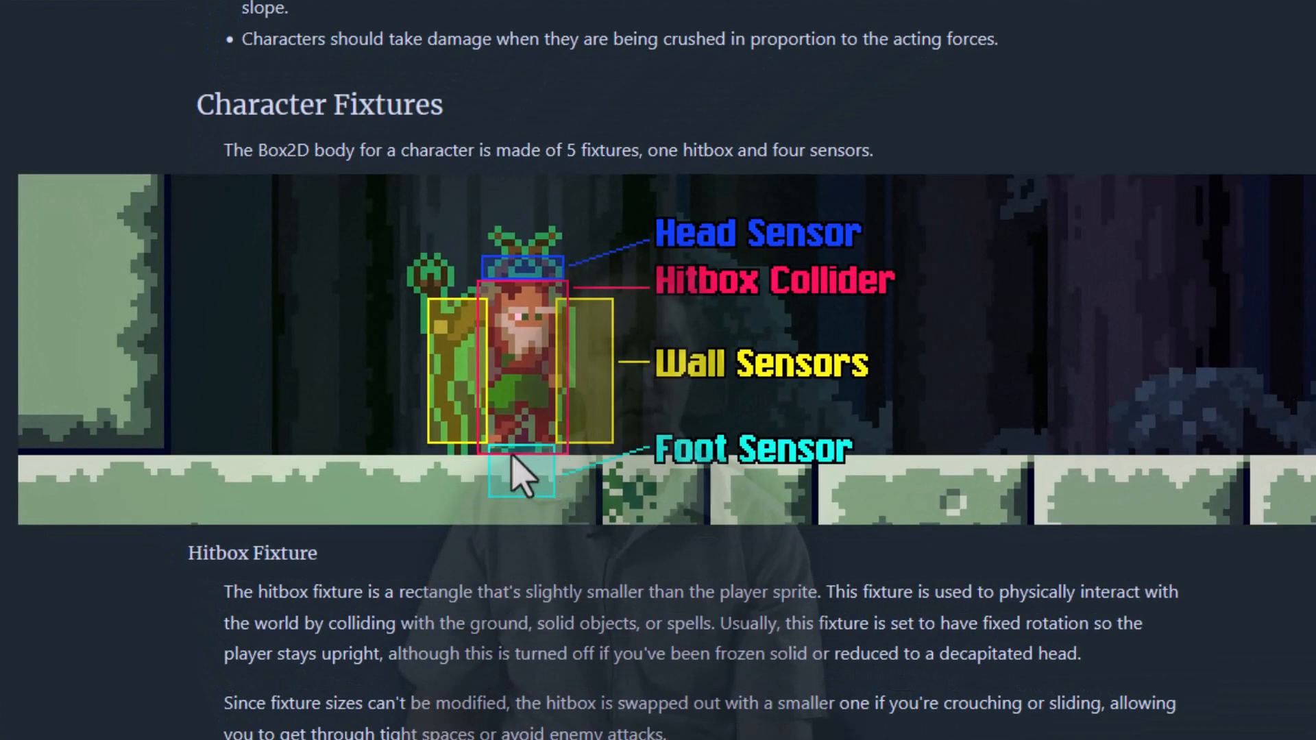
{"action": "mouse_move", "coordinate": [565, 493]}
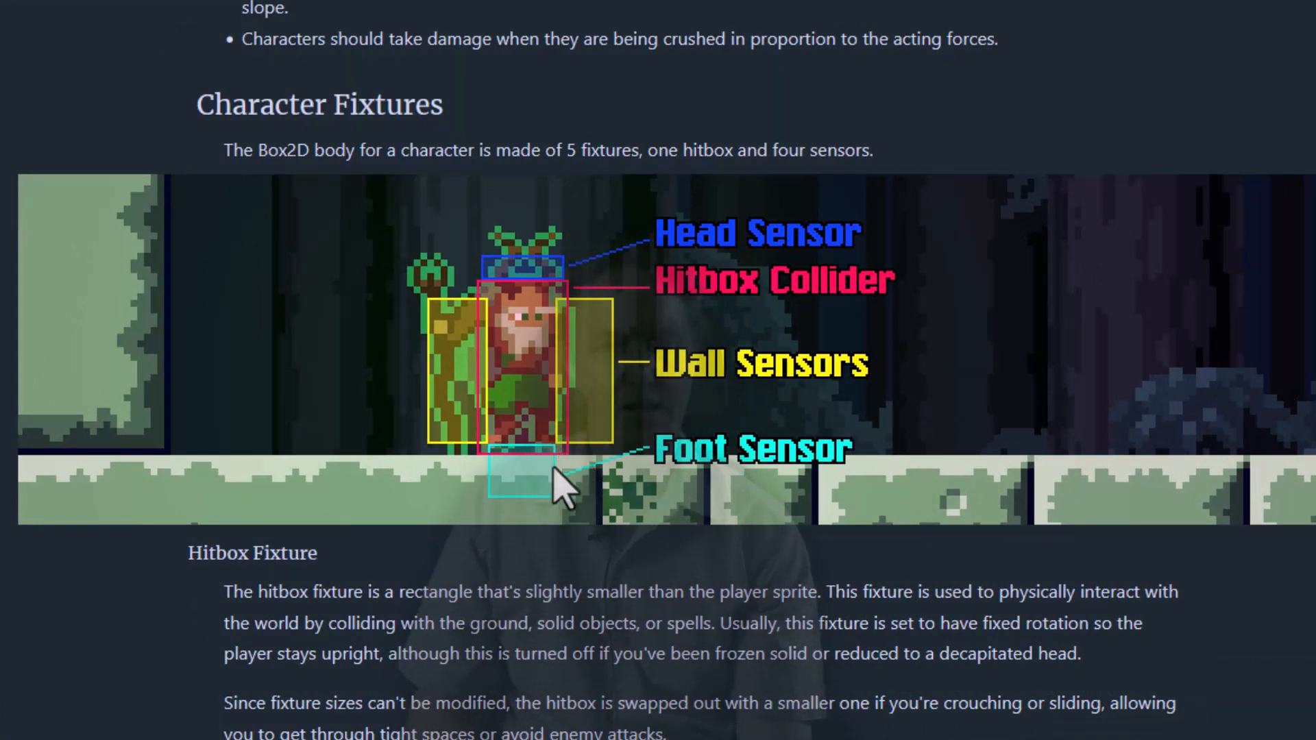
{"action": "mouse_move", "coordinate": [518, 499]}
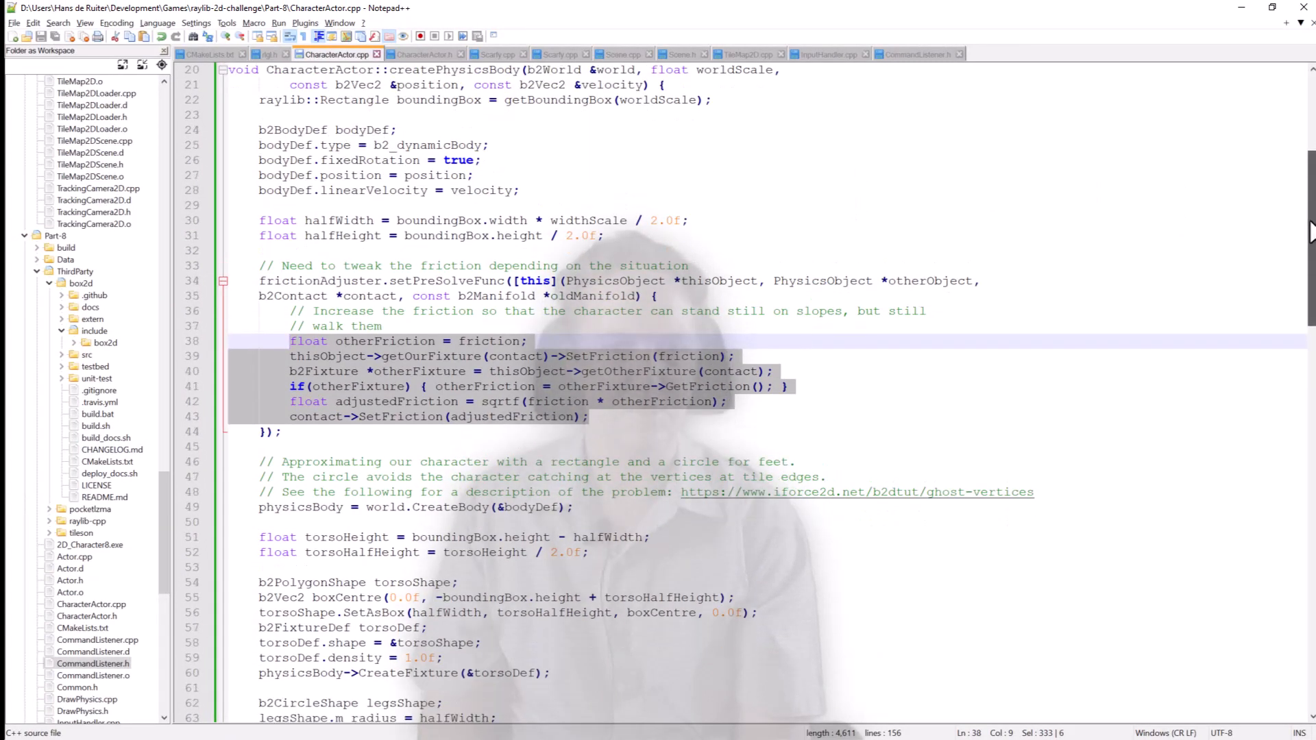
Scroll createPhysicsBody past the friction adjuster to the ground and foot sensor code
{"action": "scroll", "scroll_direction": "down", "scroll_amount": 3}
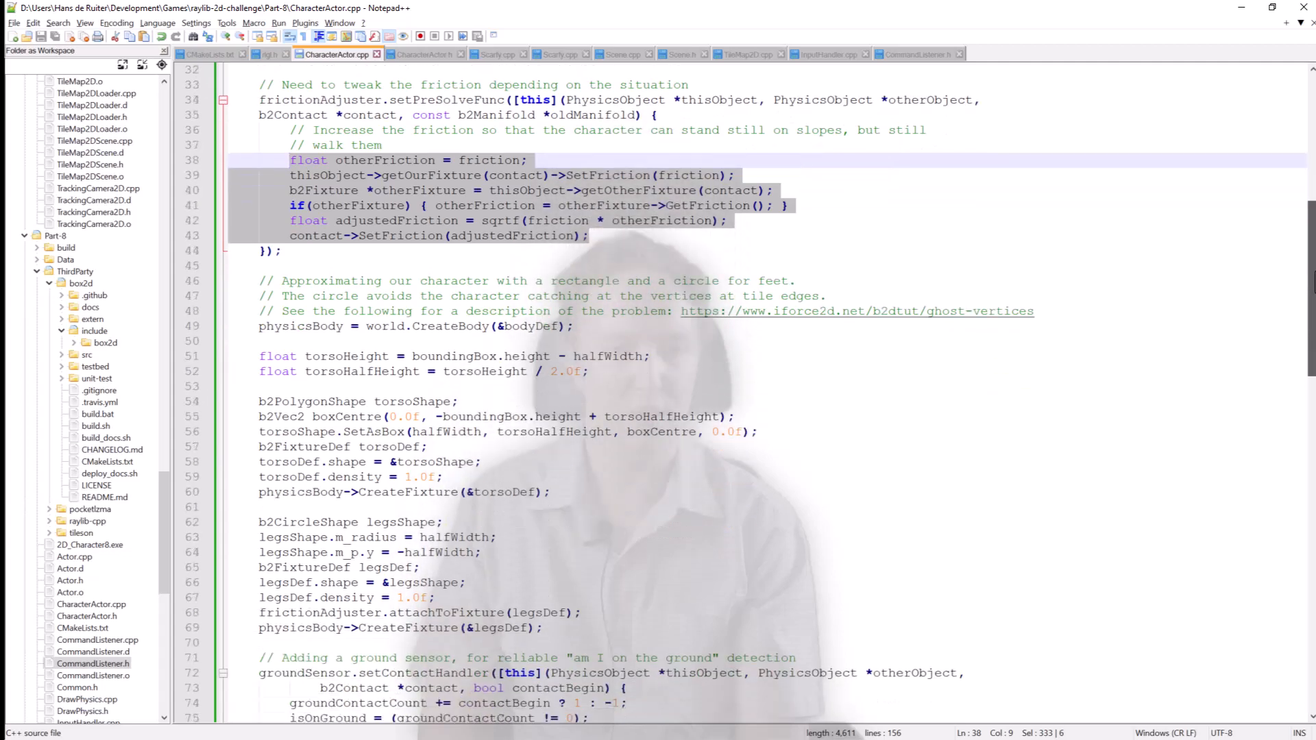
{"action": "scroll", "scroll_direction": "down", "scroll_amount": 3}
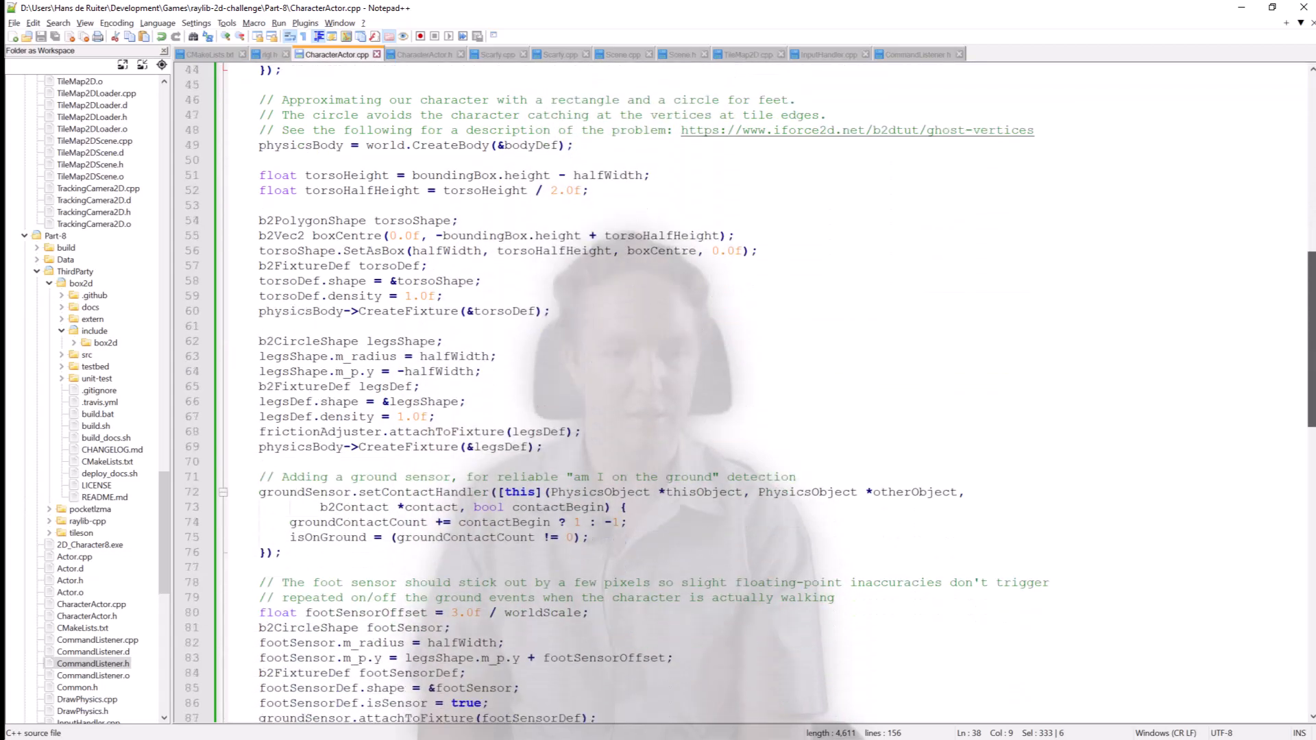
{"action": "scroll", "scroll_direction": "down", "scroll_amount": 3}
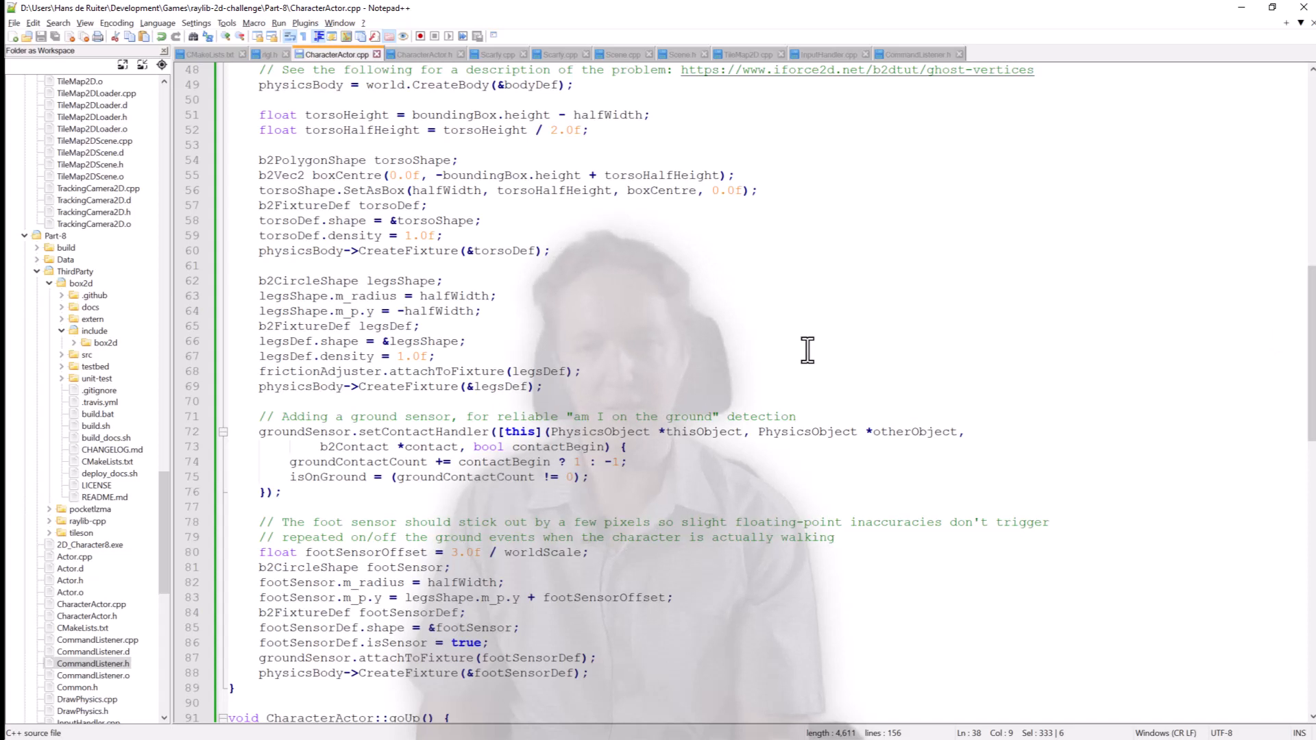
{"action": "mouse_move", "coordinate": [1206, 39]}
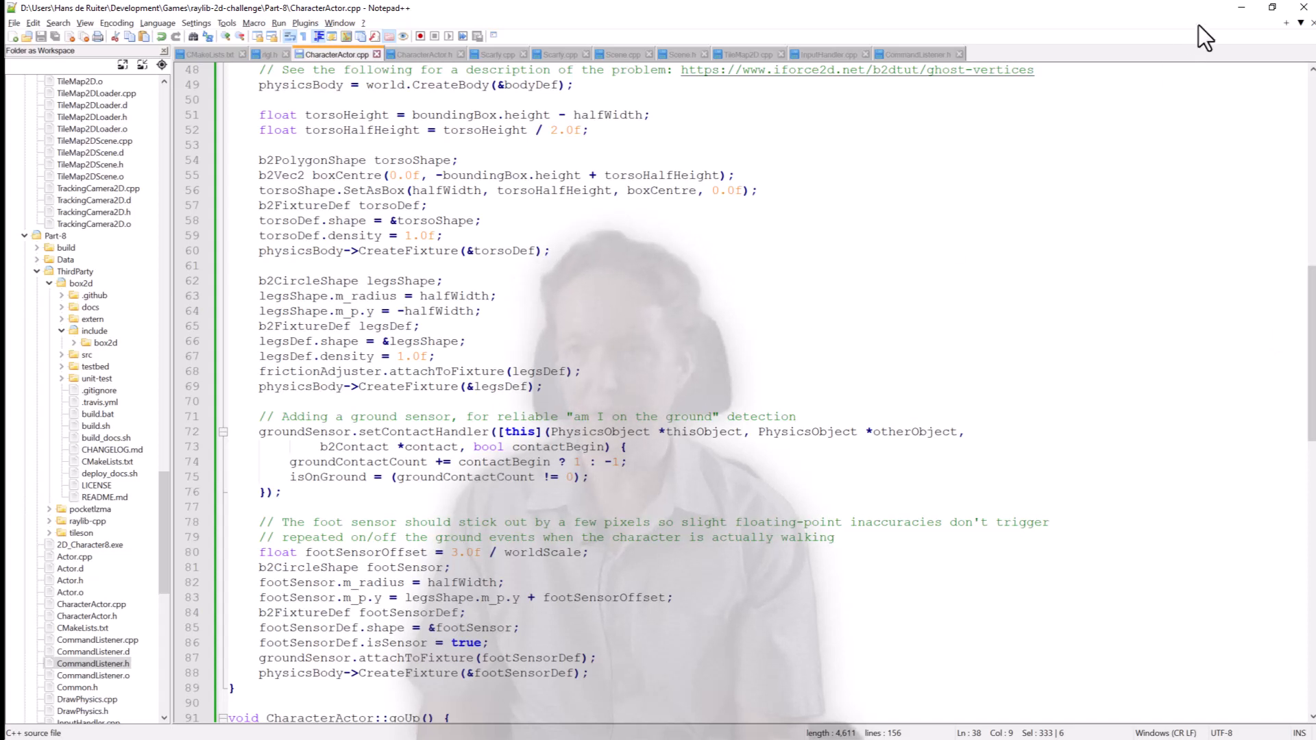